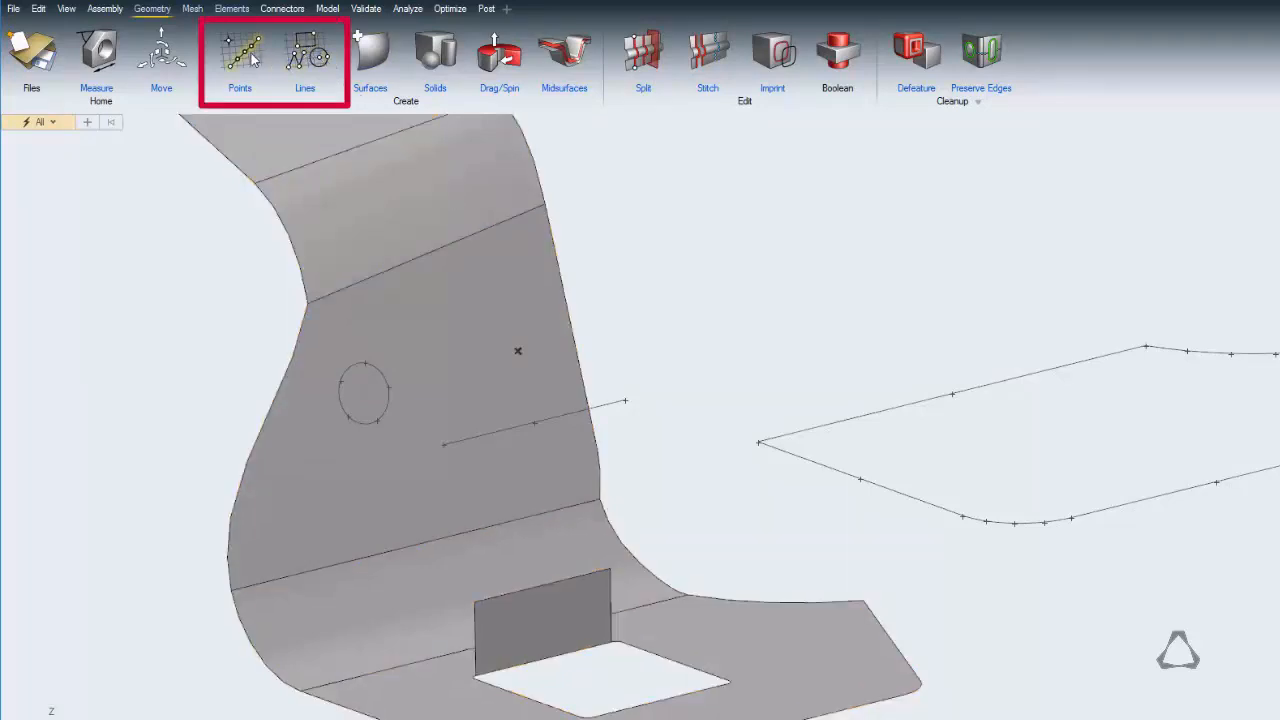
{"action": "mouse_move", "coordinate": [239, 50]}
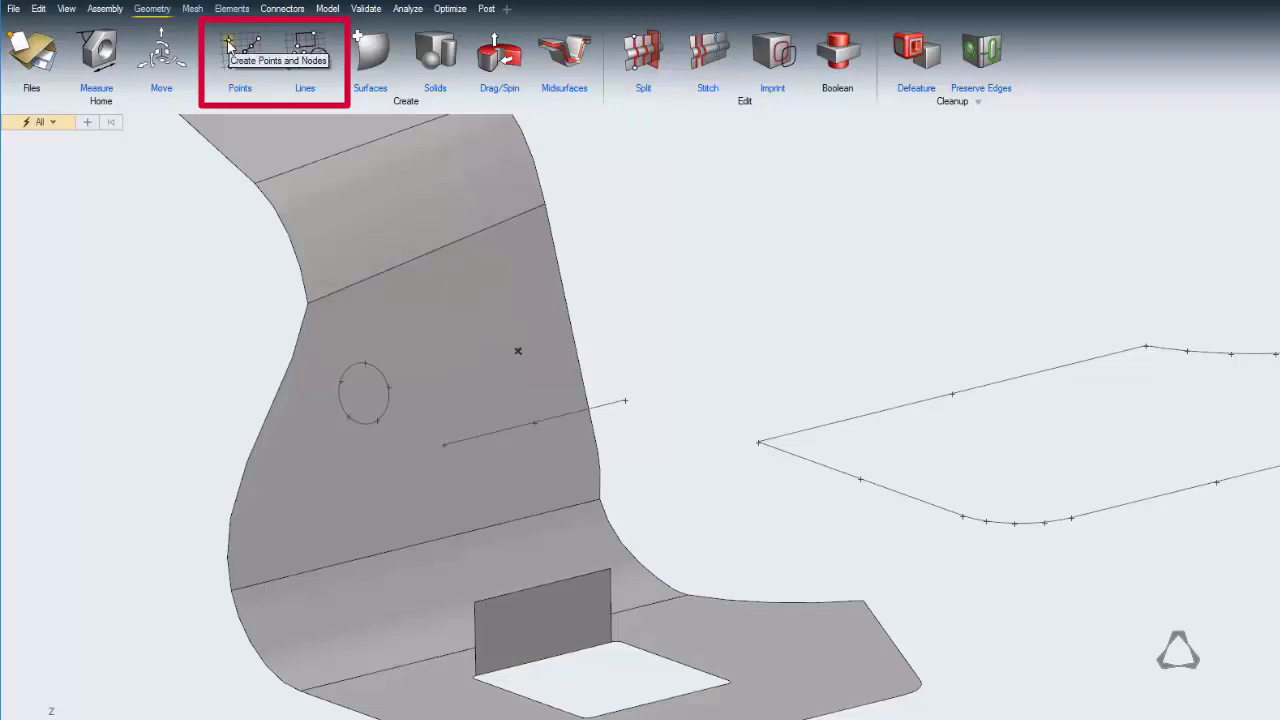
Start the Points tool from the Geometry ribbon to sketch nodes and closing curves.
{"action": "left_click", "coordinate": [239, 60]}
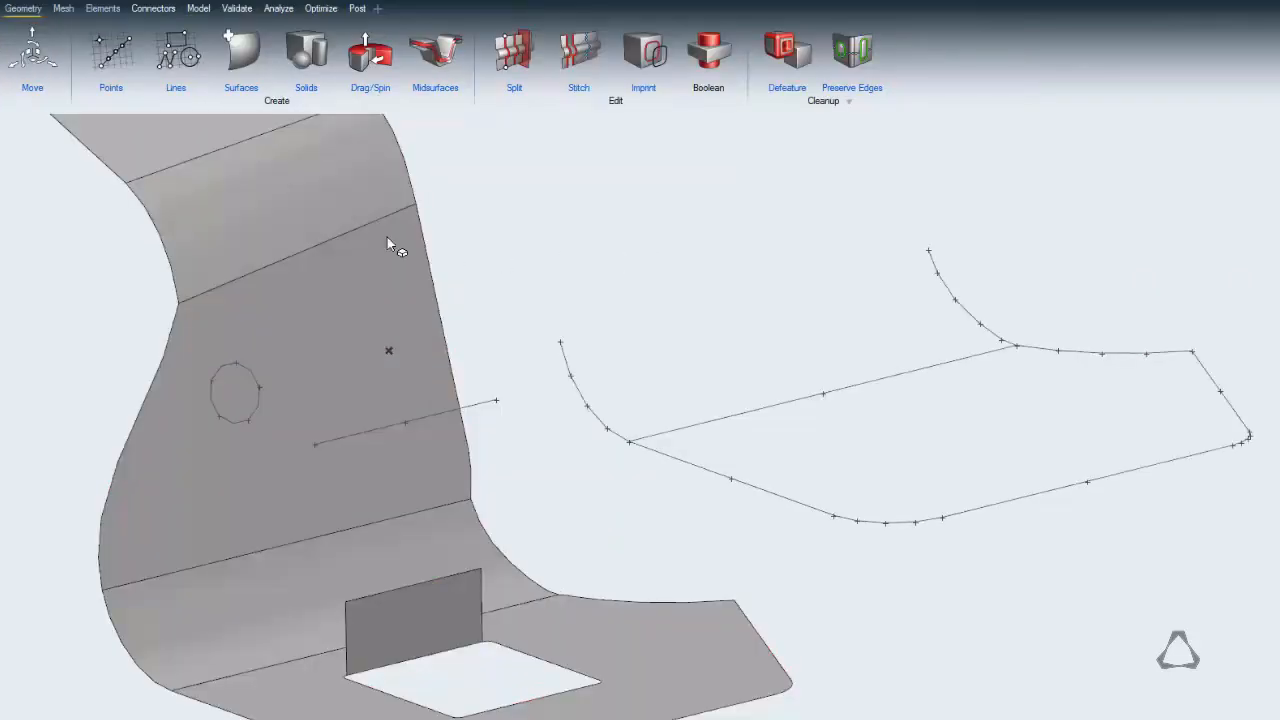
Patch the lower line loop and base outline with surfaces.
{"action": "left_click", "coordinate": [241, 55]}
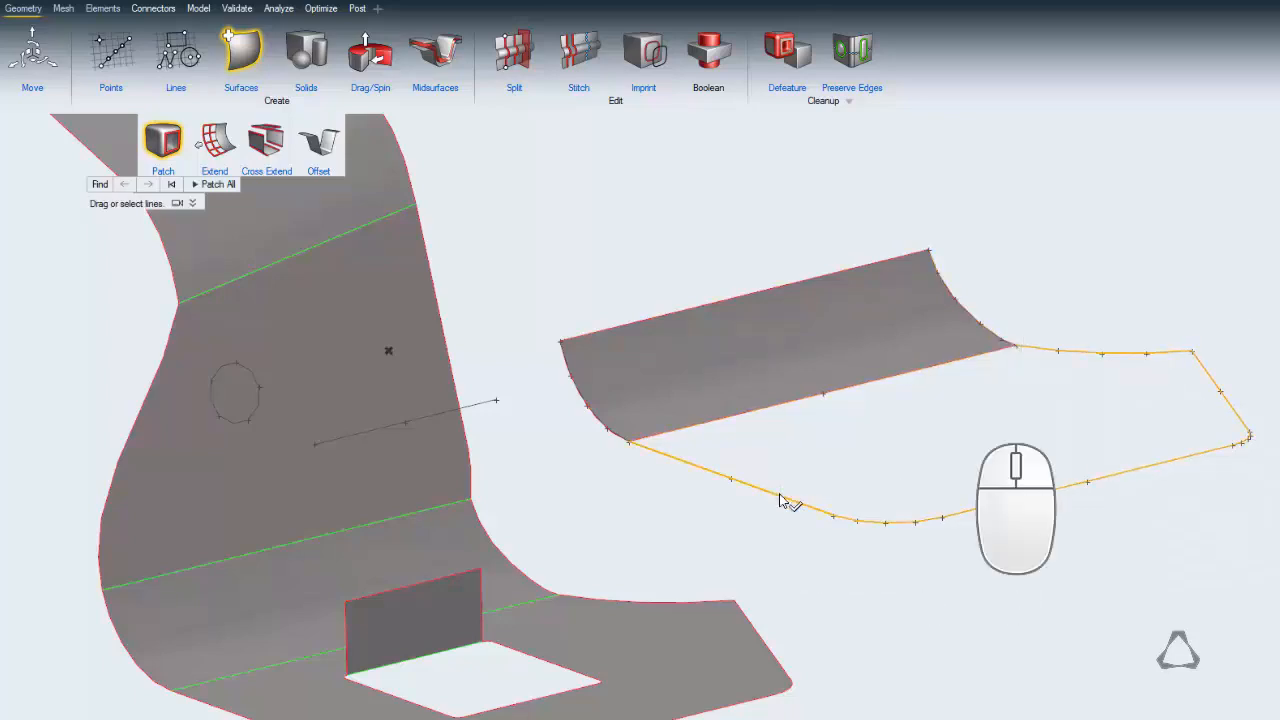
{"action": "left_click", "coordinate": [788, 505]}
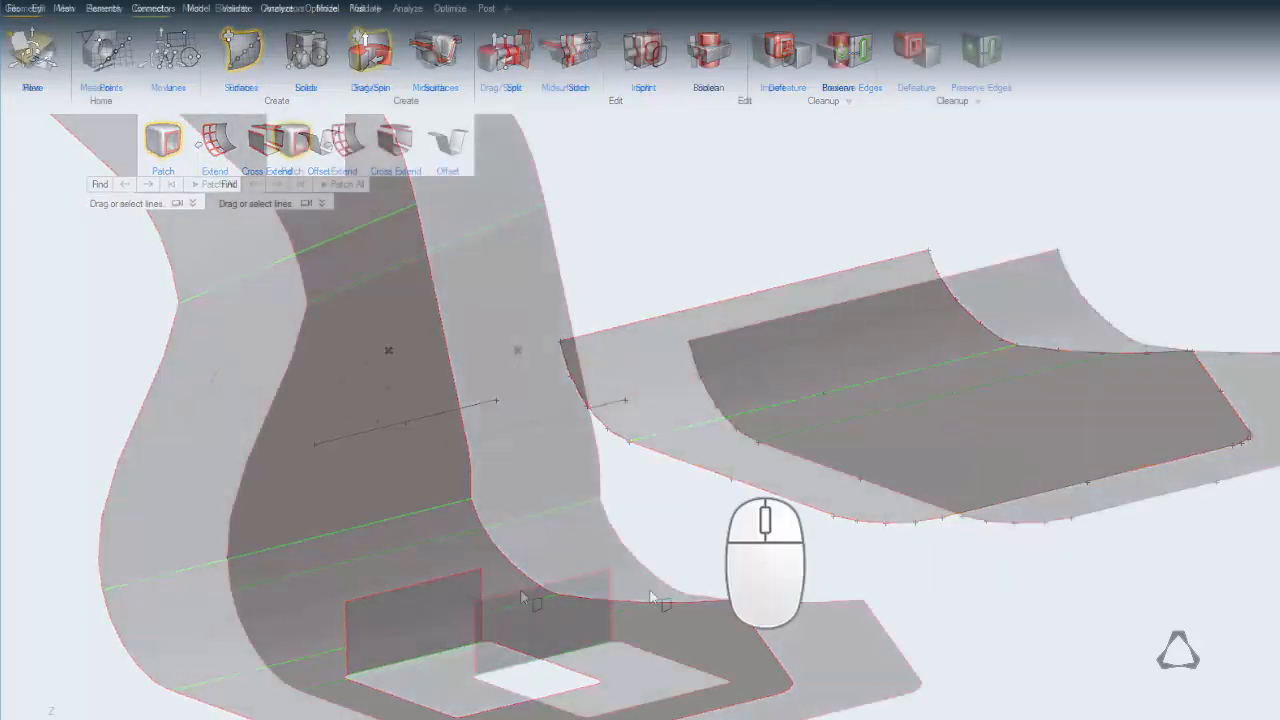
{"action": "left_click", "coordinate": [450, 590]}
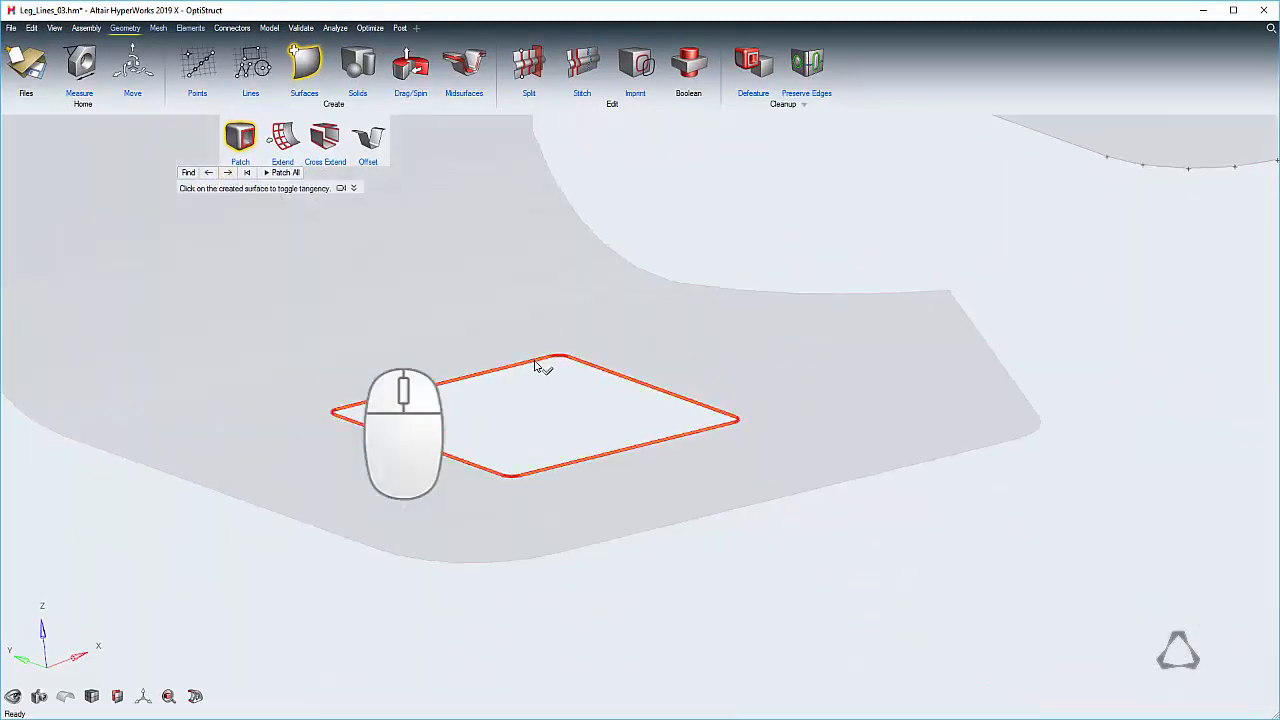
{"action": "left_click", "coordinate": [285, 172]}
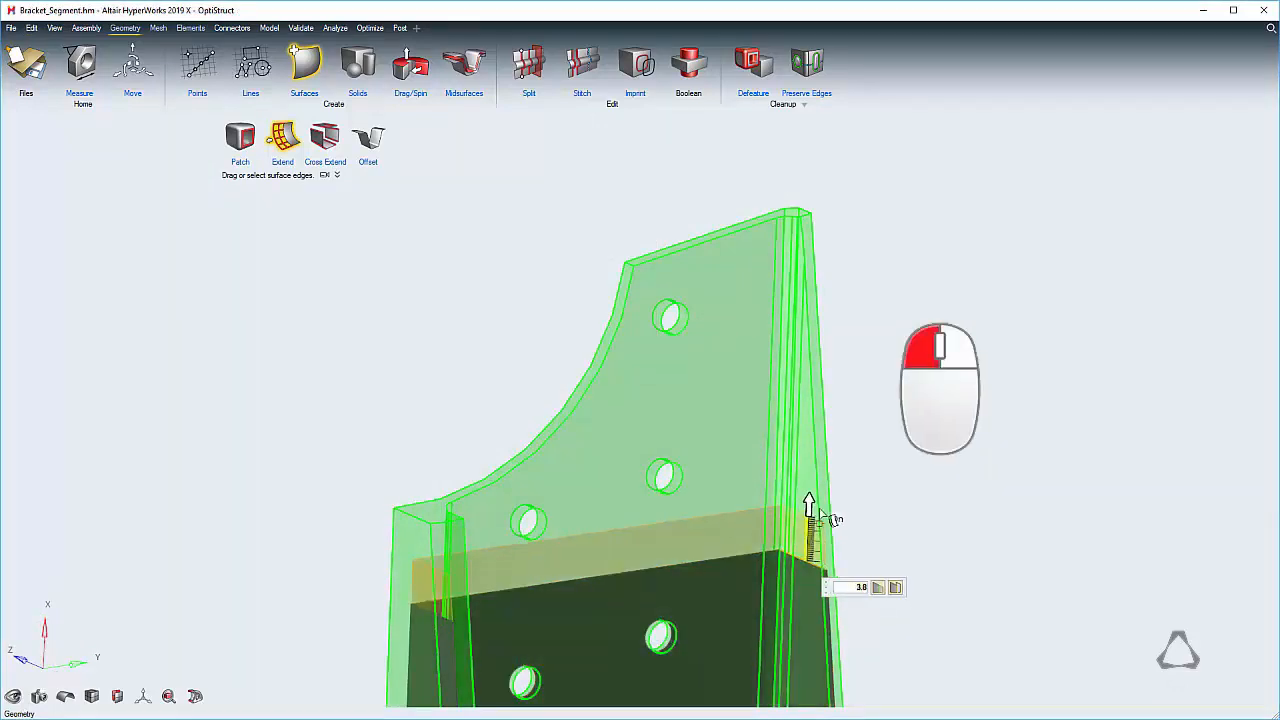
Drag the bracket's surface edge upward until it meets the neighbouring surface.
{"action": "left_click_drag", "start_coordinate": [810, 505], "coordinate": [820, 215]}
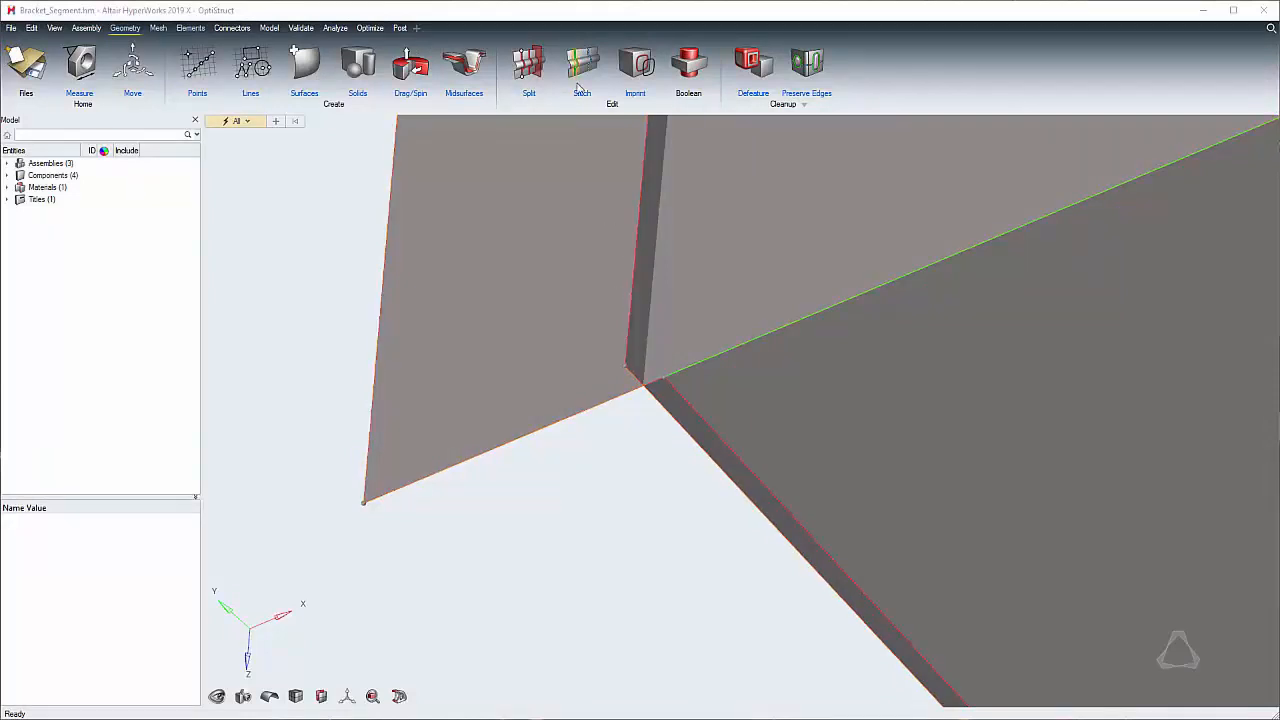
Stitch both bracket surfaces together, joining their common edge.
{"action": "left_click", "coordinate": [582, 65]}
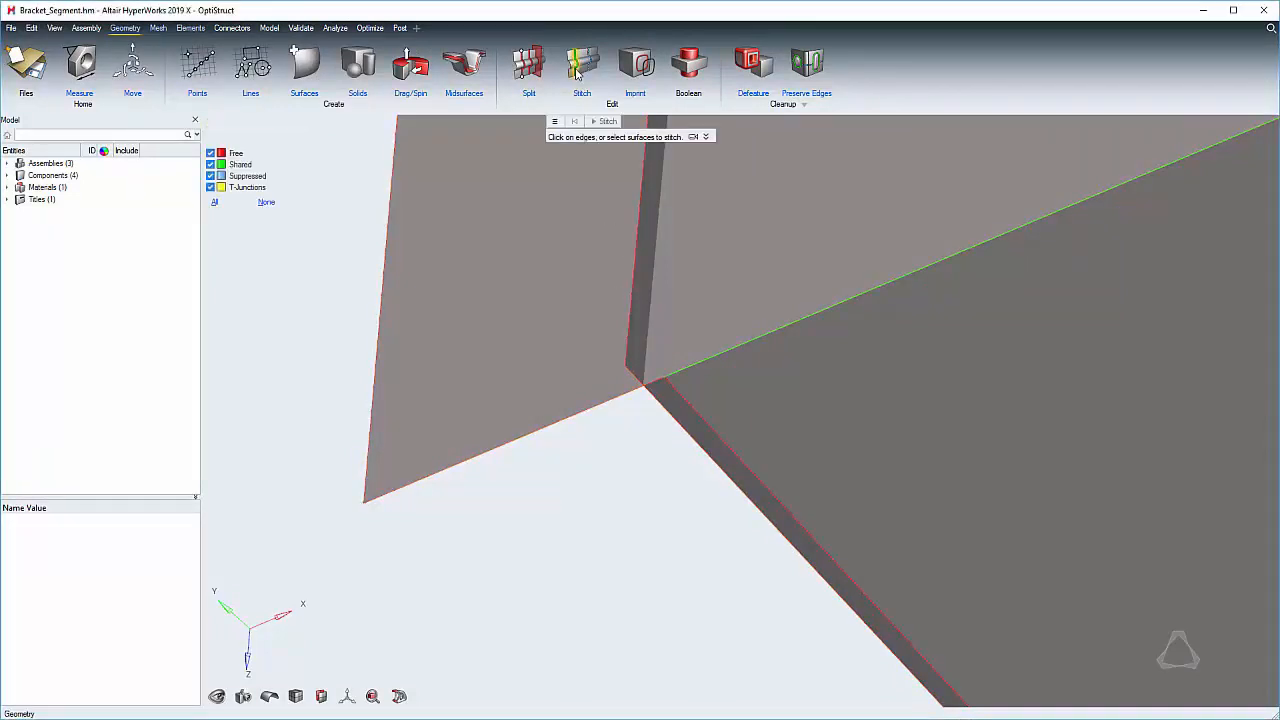
{"action": "left_click_drag", "start_coordinate": [534, 325], "coordinate": [751, 543]}
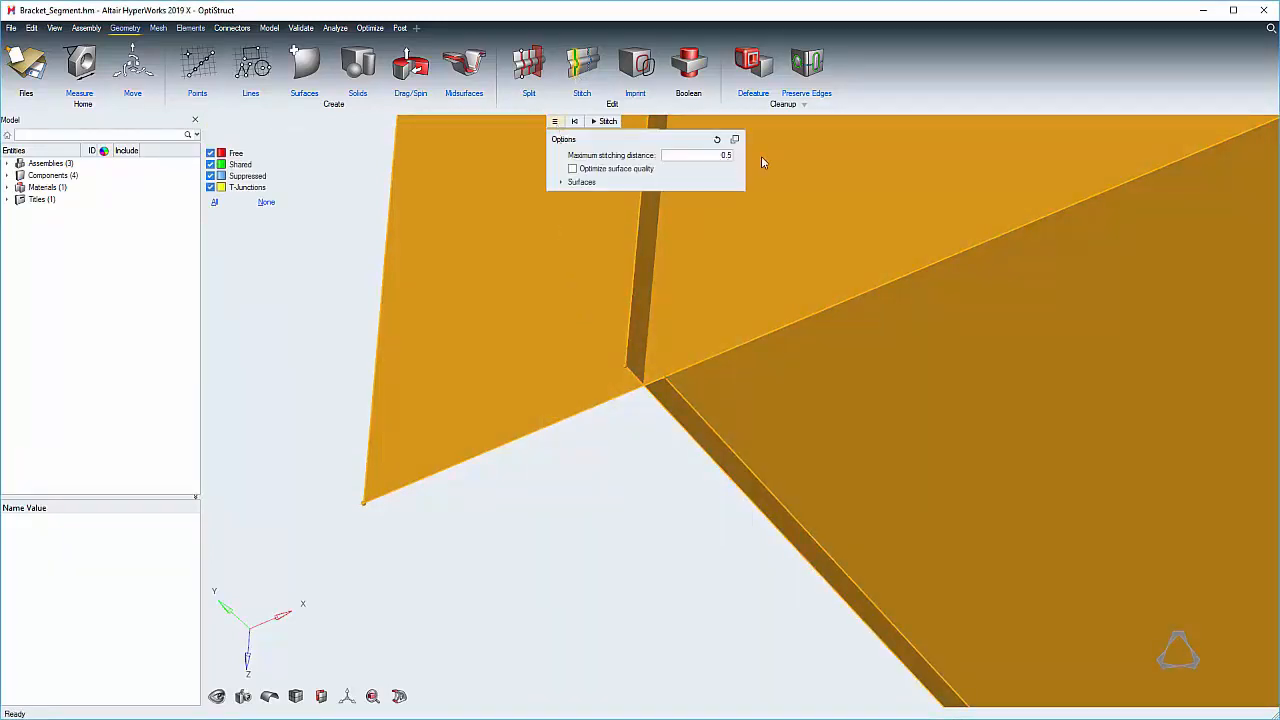
{"action": "left_click", "coordinate": [594, 121]}
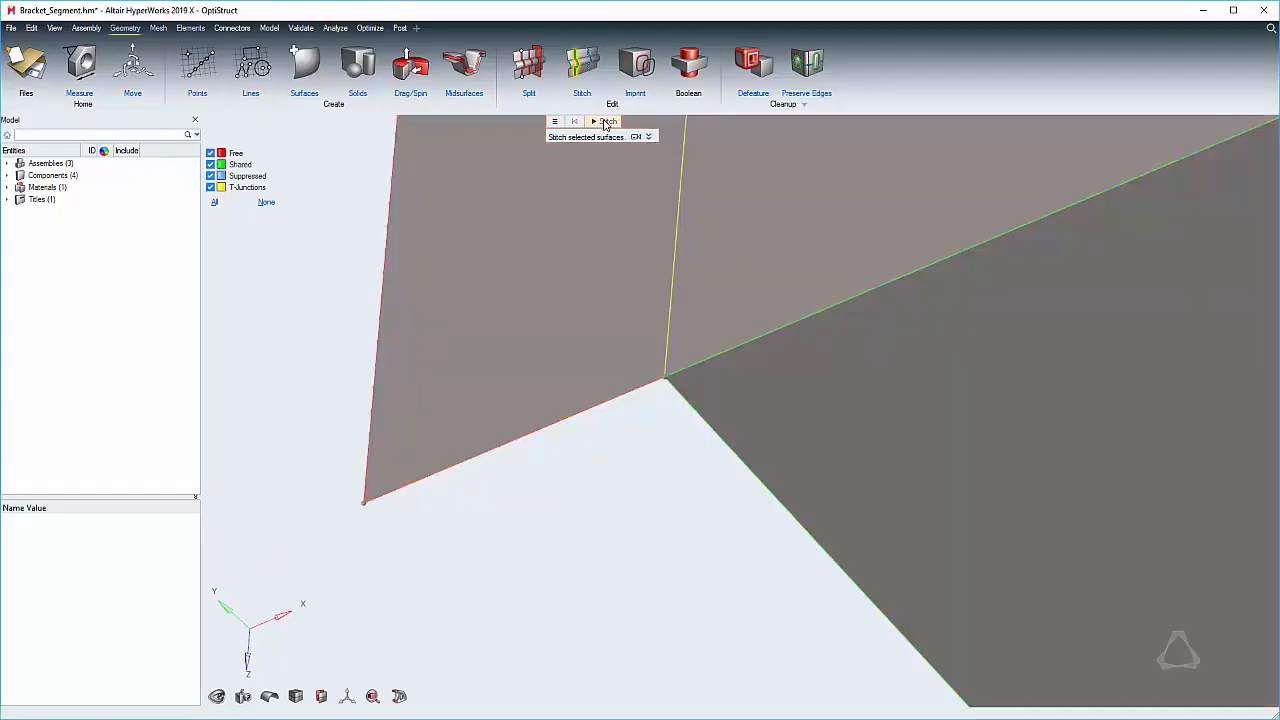